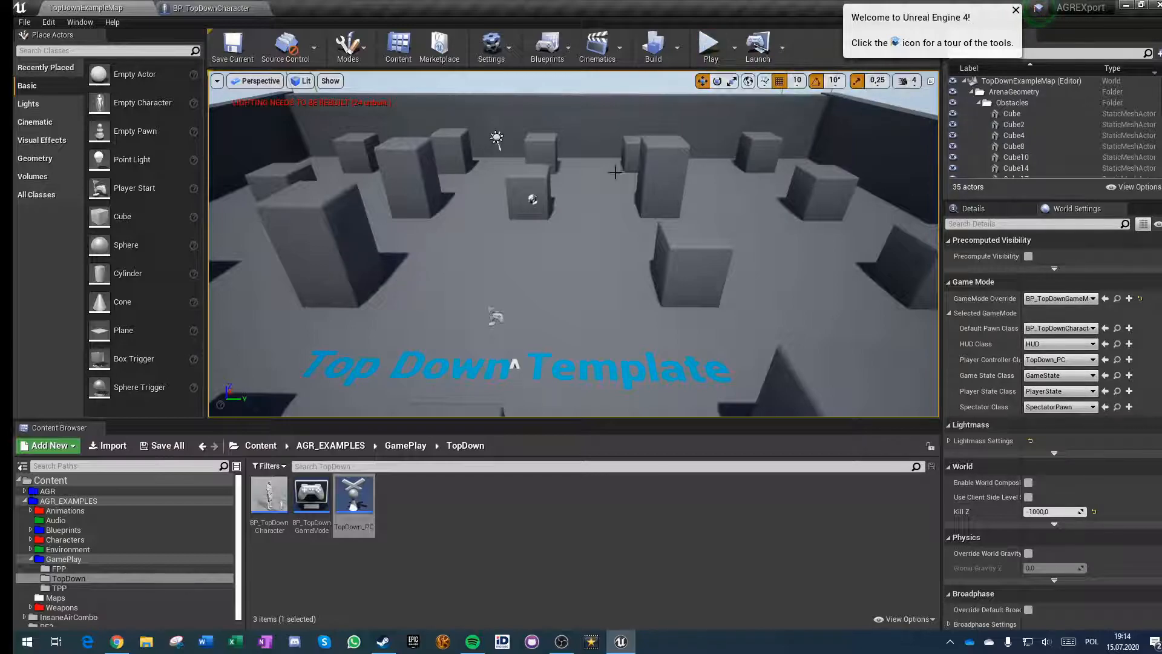
- Show the BP_TopDownCharacter Event Graph with its compiled pathfinding Branch logic
click(207, 8)
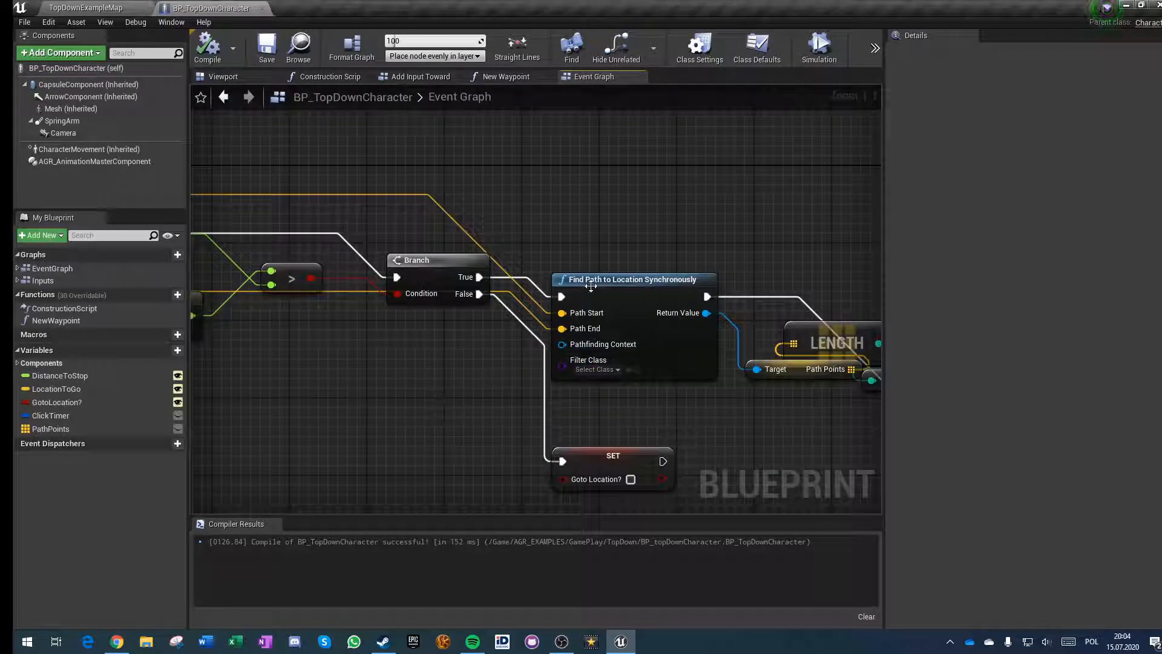
mouse_move(671, 297)
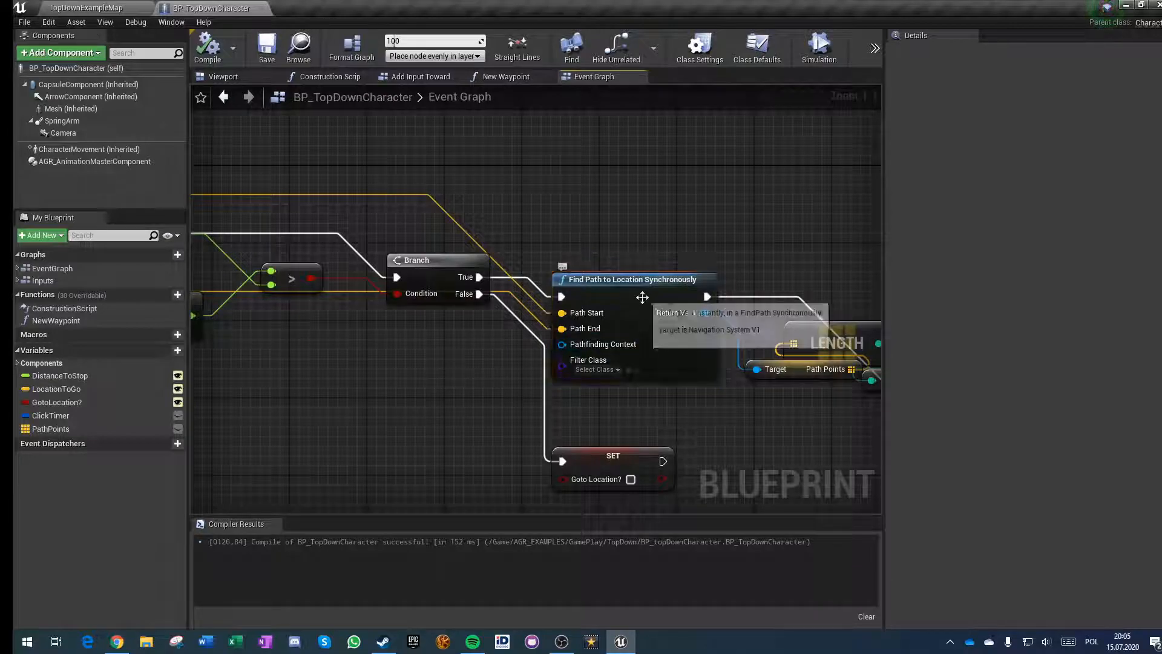
- Return to TopDownExampleMap and run a Play-in-Editor click-to-move test
click(85, 7)
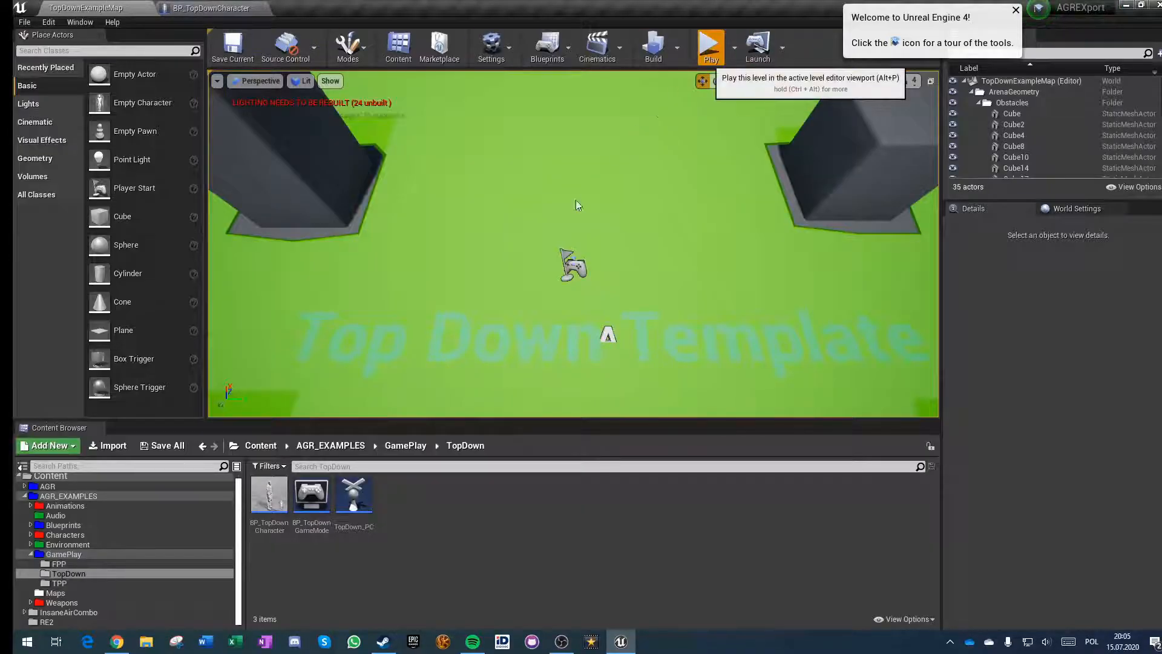
click(709, 47)
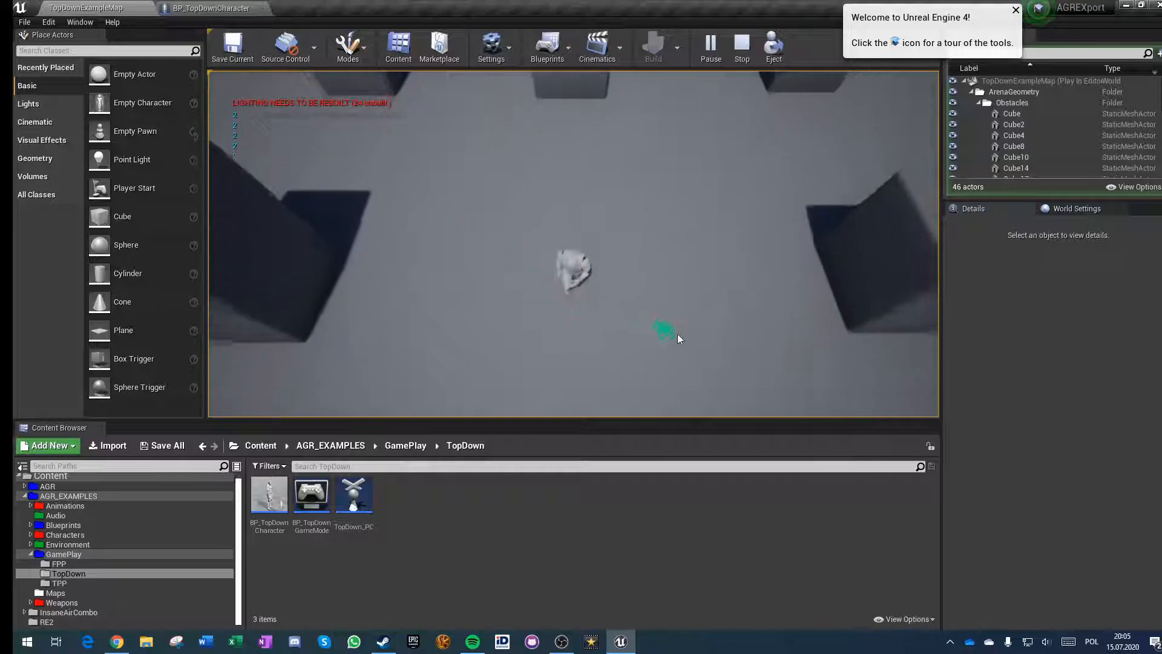
- View the New Waypoint function's full node network in BP_TopDownCharacter
click(209, 9)
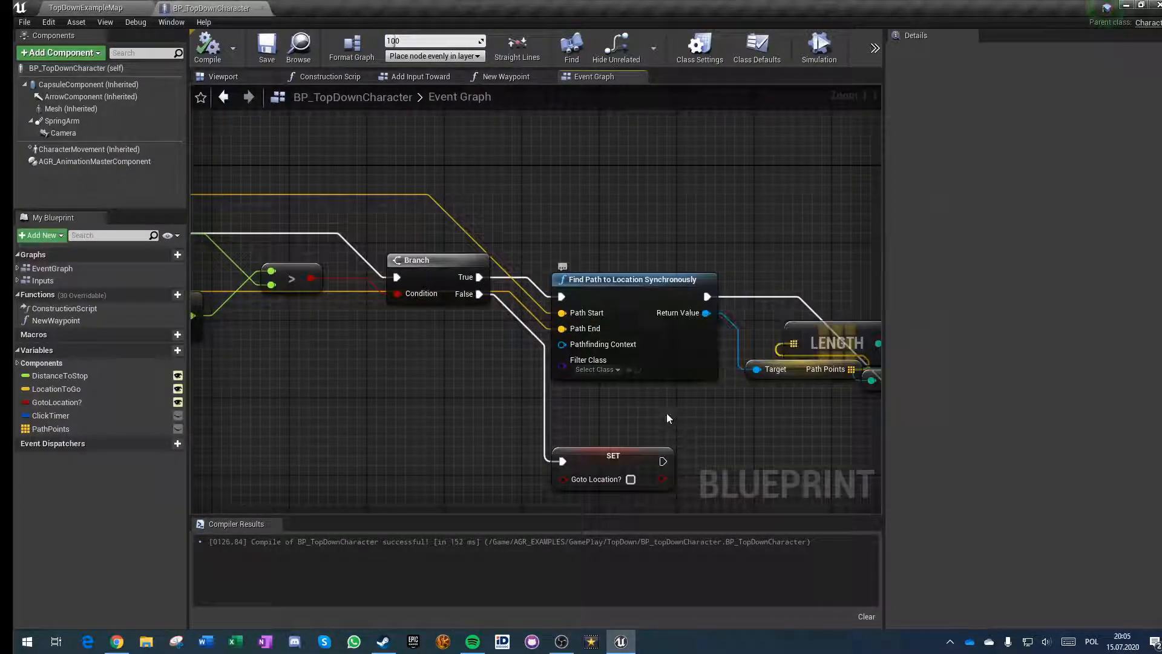
scroll(down, 3)
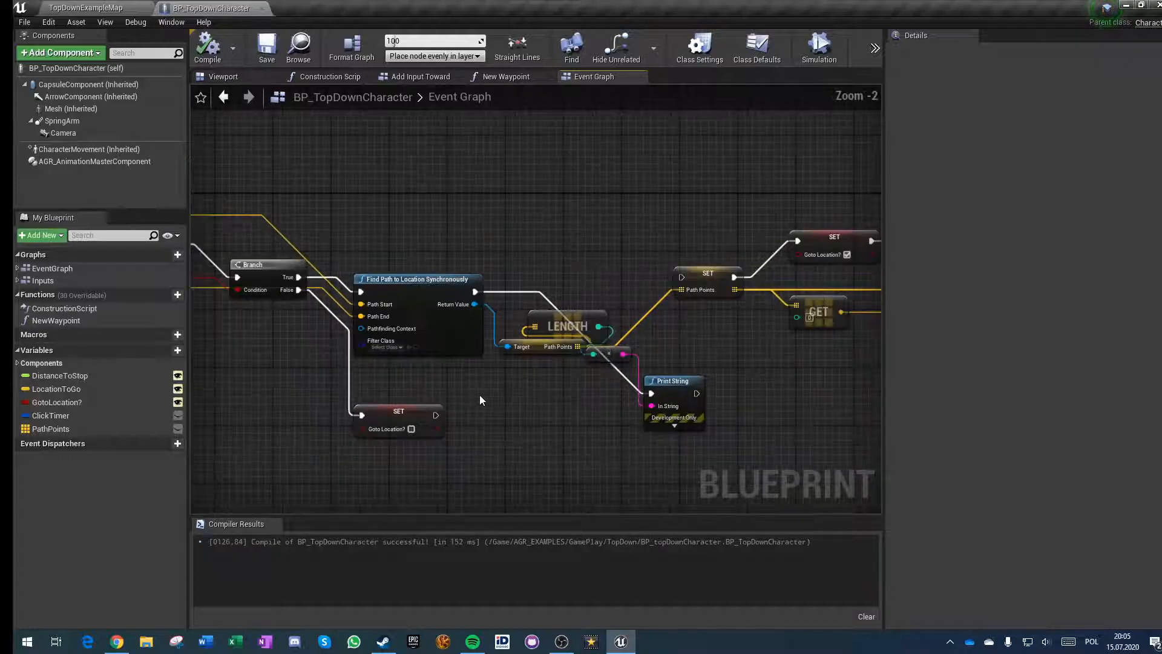
scroll(down, 3)
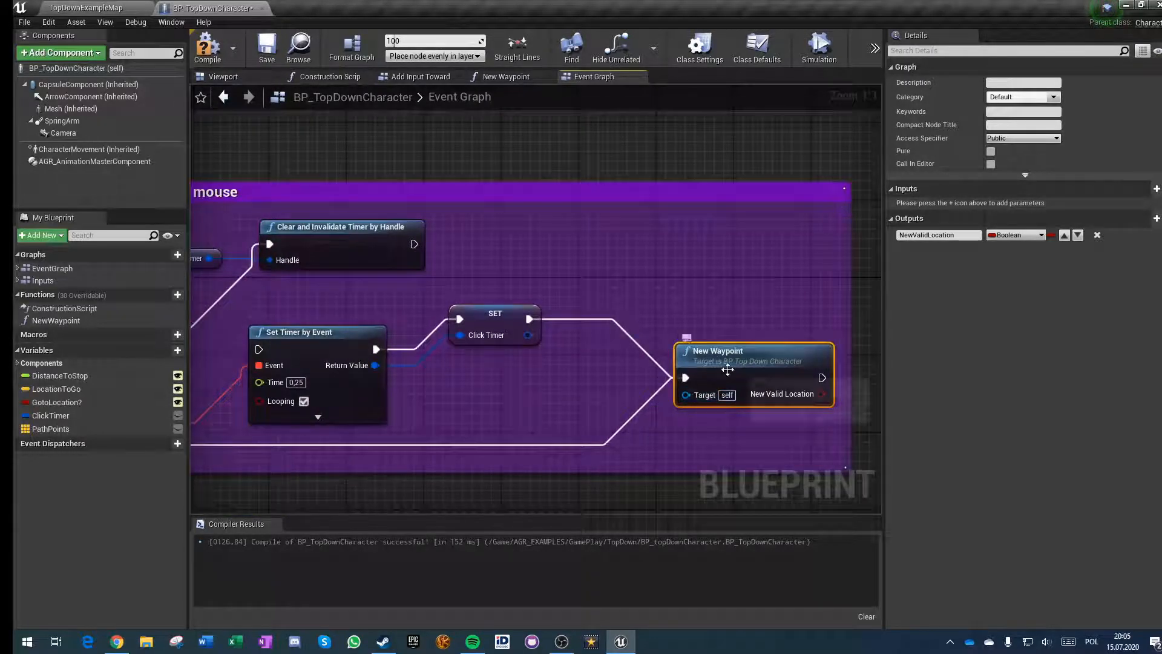
click(506, 76)
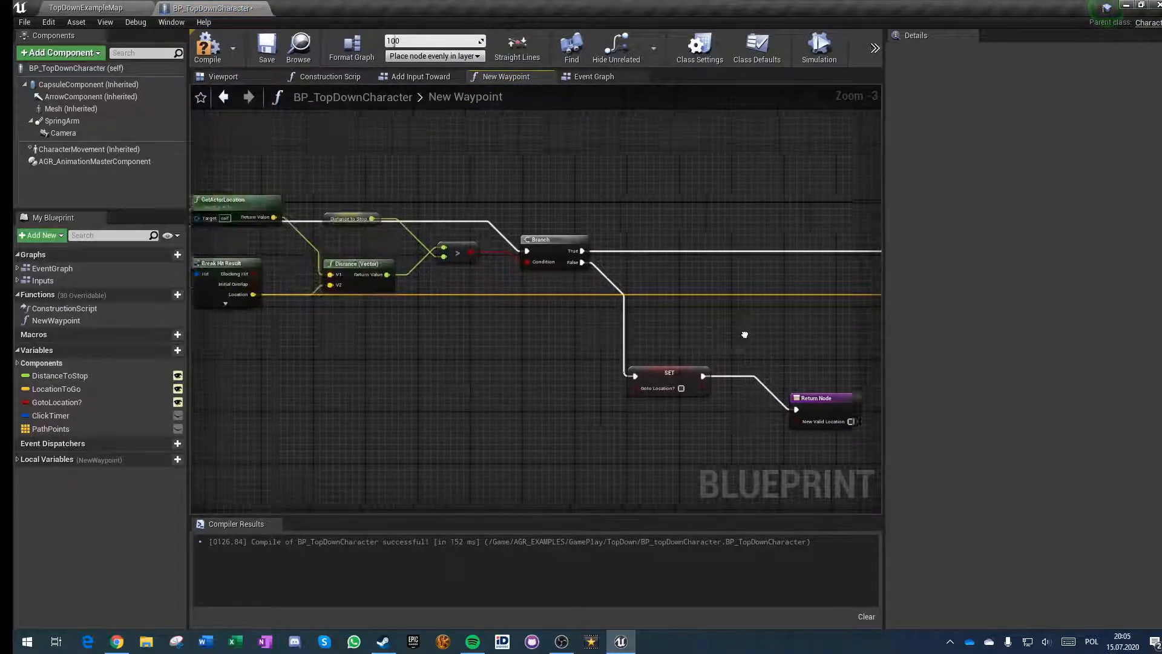
scroll(down, 3)
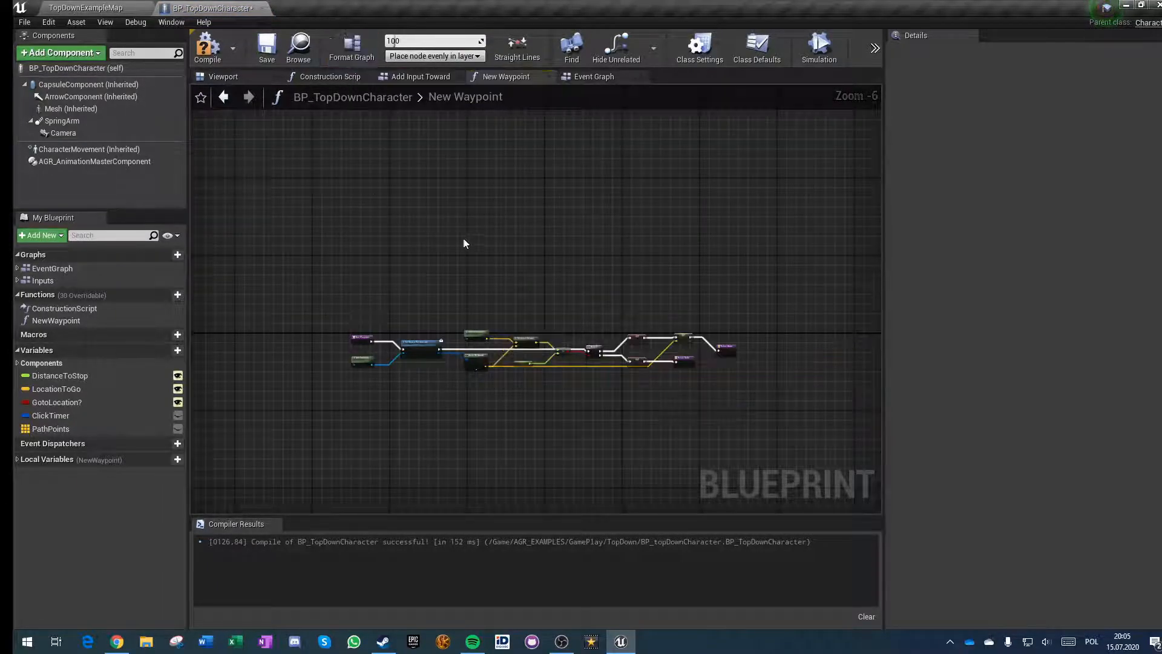
- Show the Add Input Toward Location graph where the Branch's false output clears Goto Location?
click(593, 76)
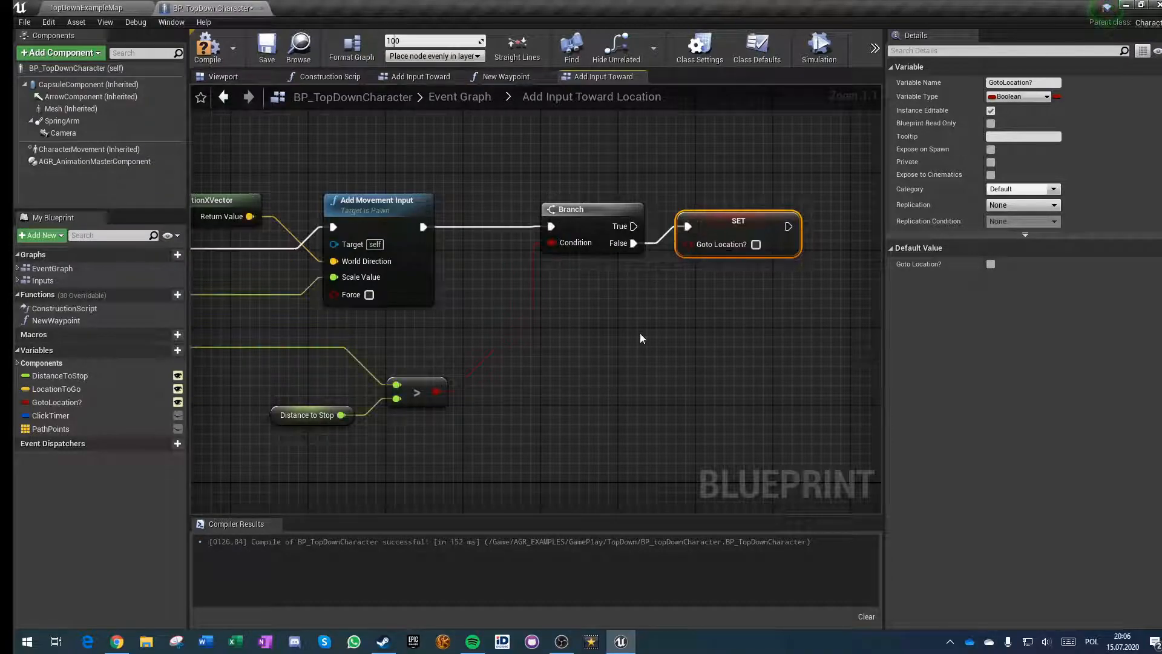
- Run another click-to-move play test, revisit the character blueprint, then return to the map editor
click(85, 8)
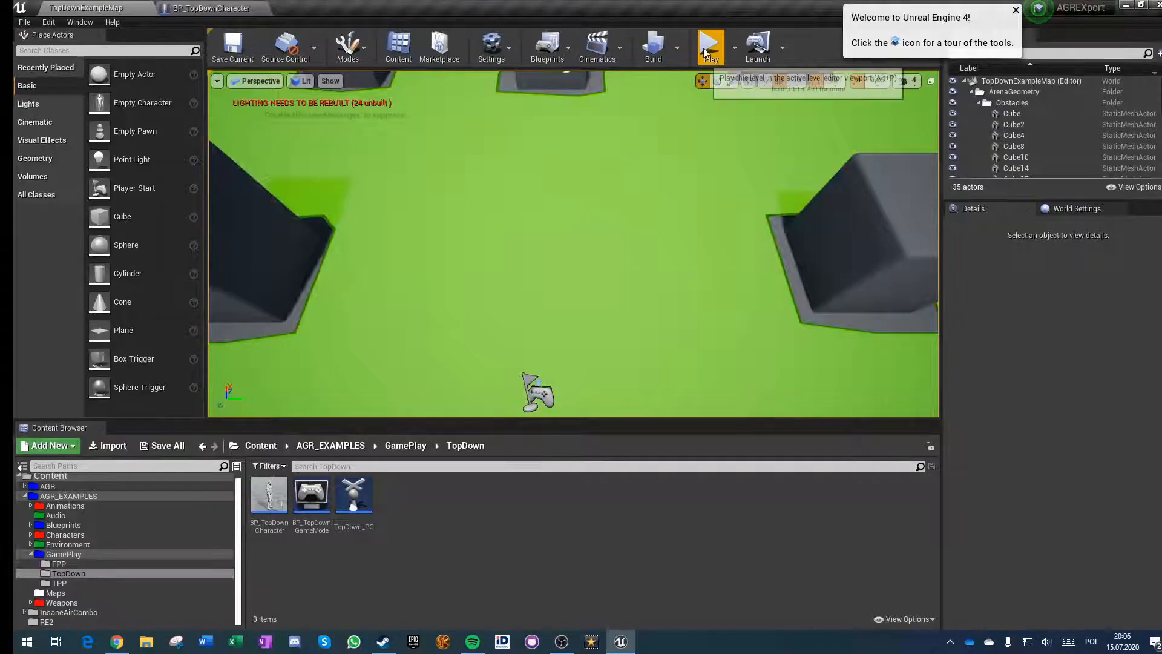
click(709, 46)
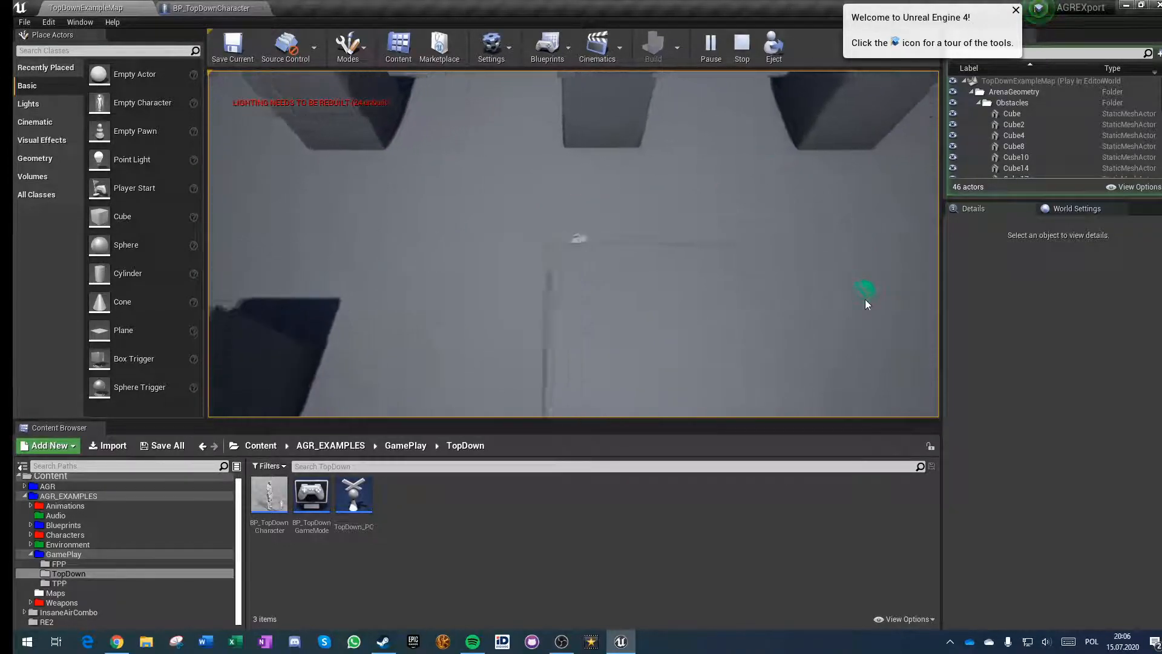
click(213, 8)
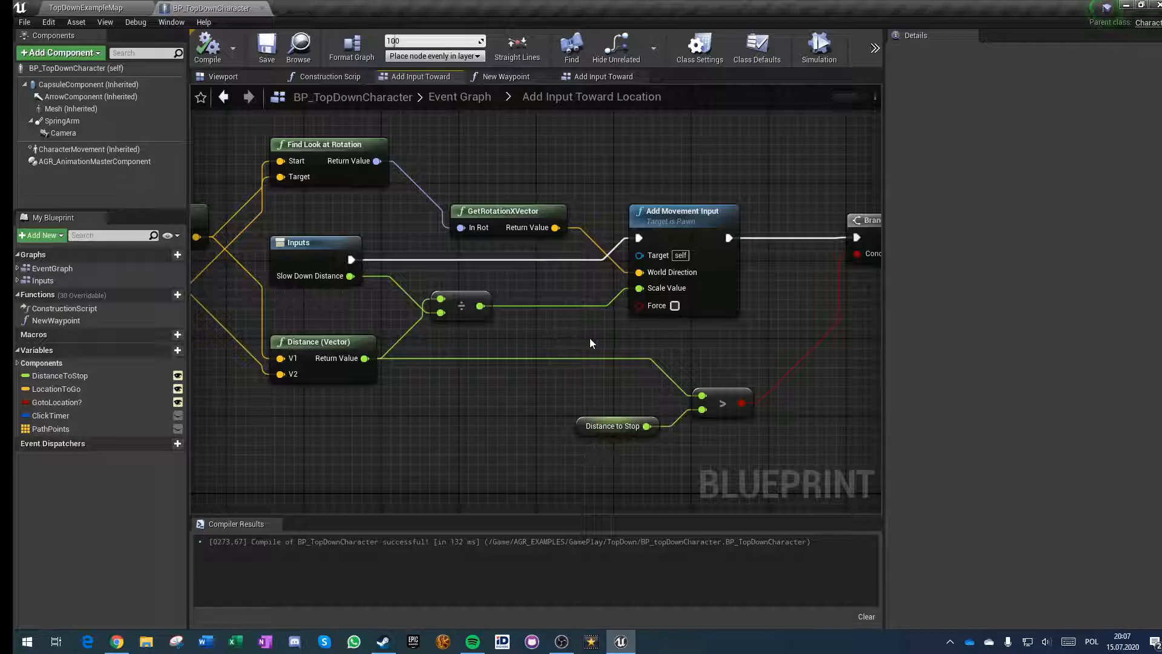
scroll(down, 3)
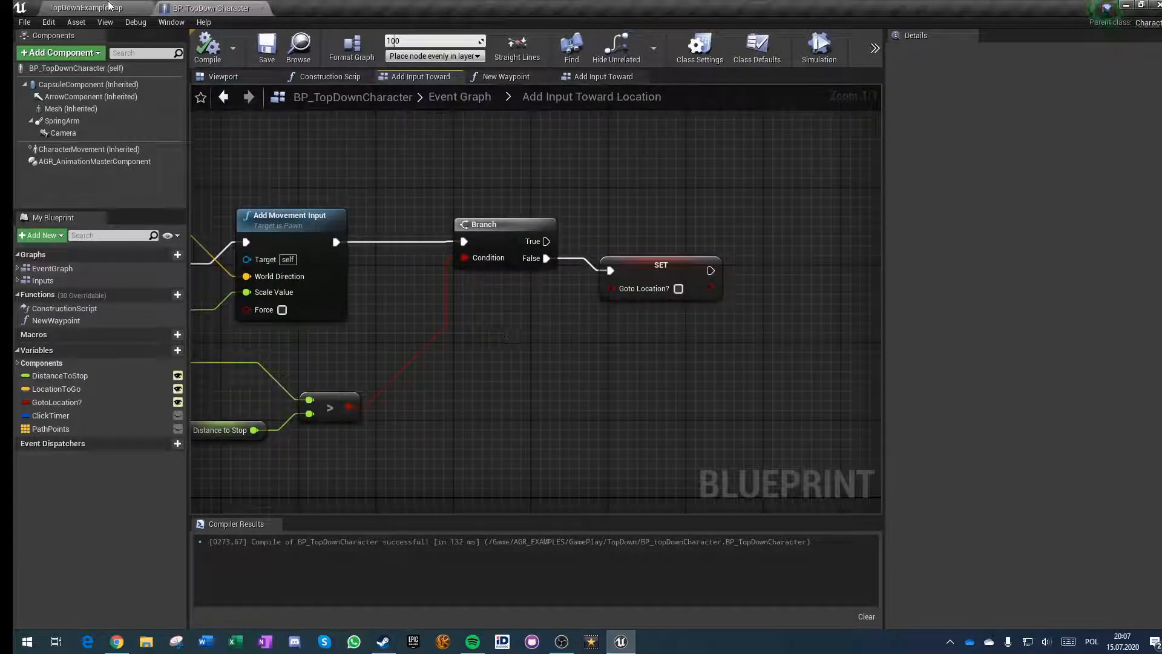
click(85, 8)
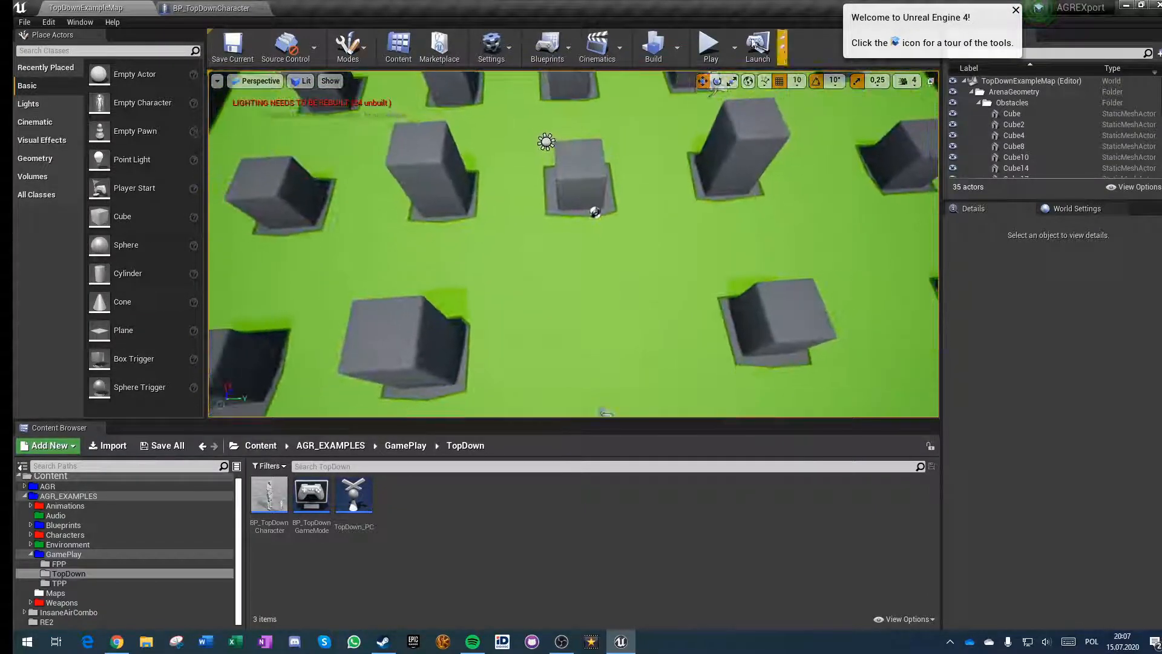
- Start a networked play session that opens a separate client preview window
click(724, 43)
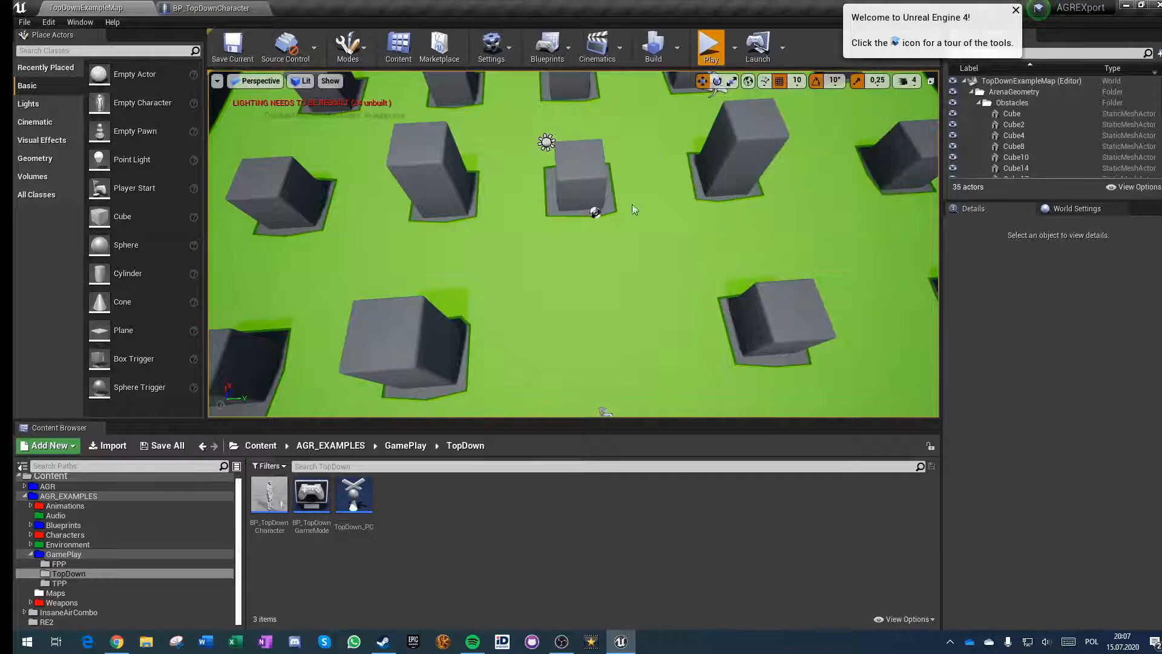
click(709, 46)
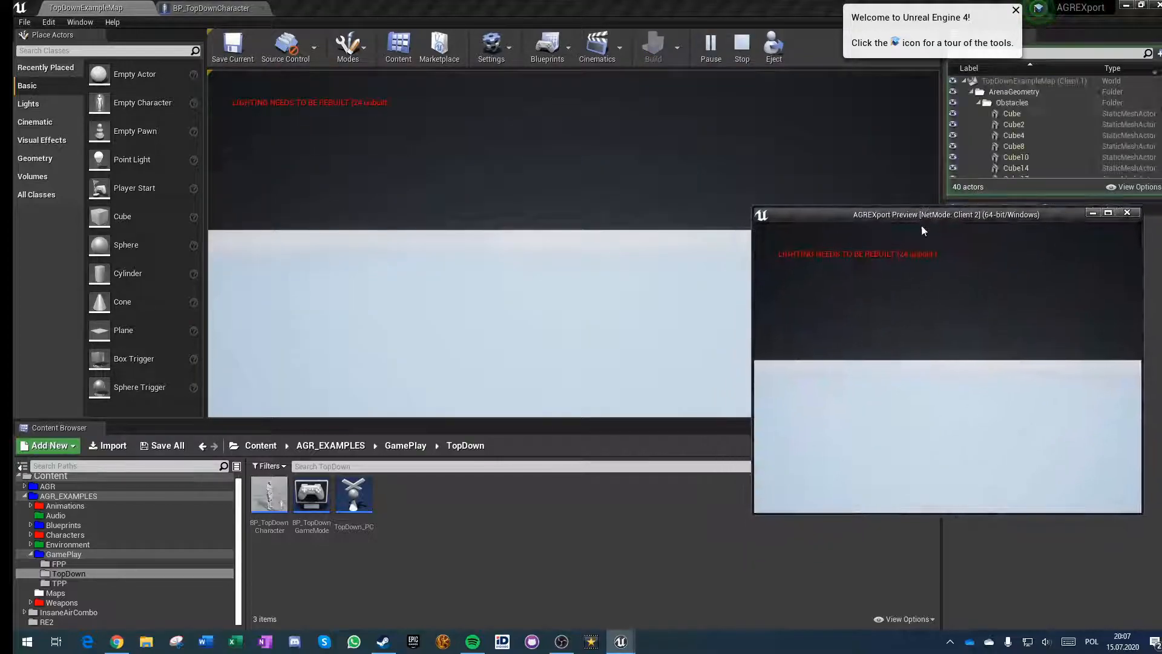